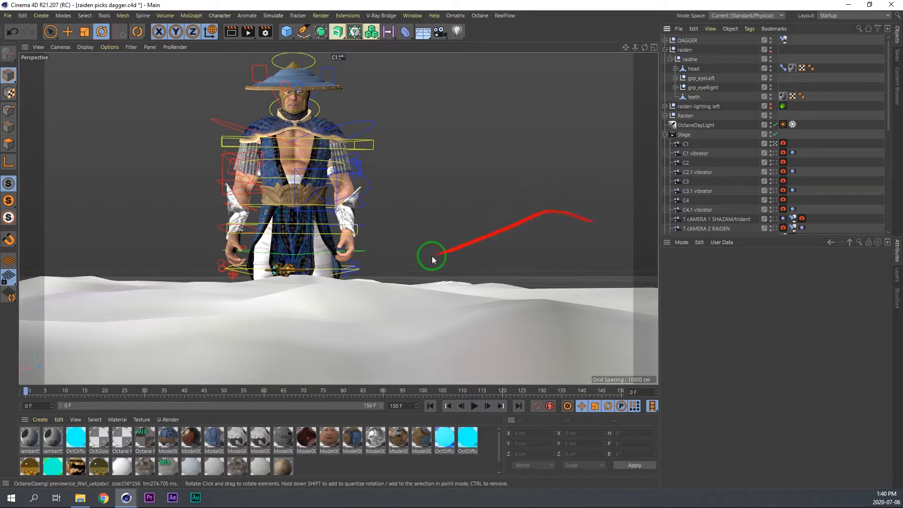
Play the Cinema 4D animation and scrub back to around frame 60 with the dagger raised
left_click_drag(432, 255, 475, 416)
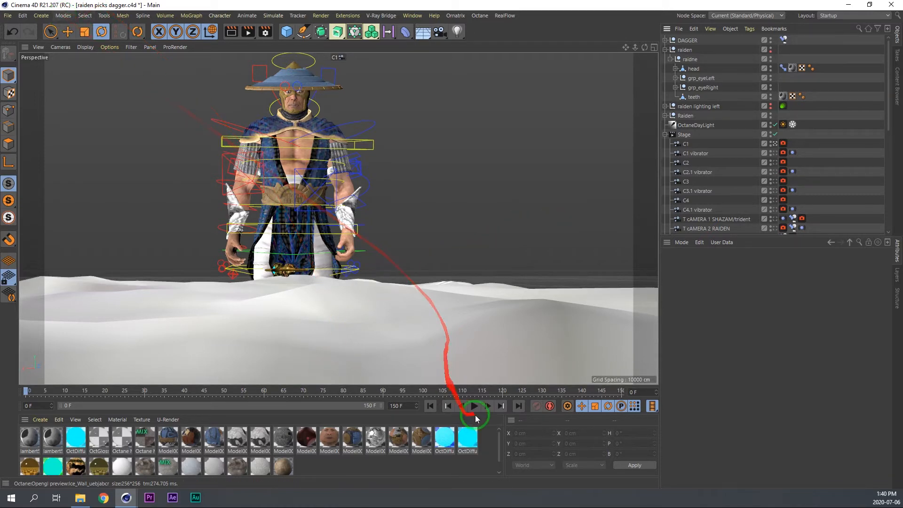
left_click(473, 406)
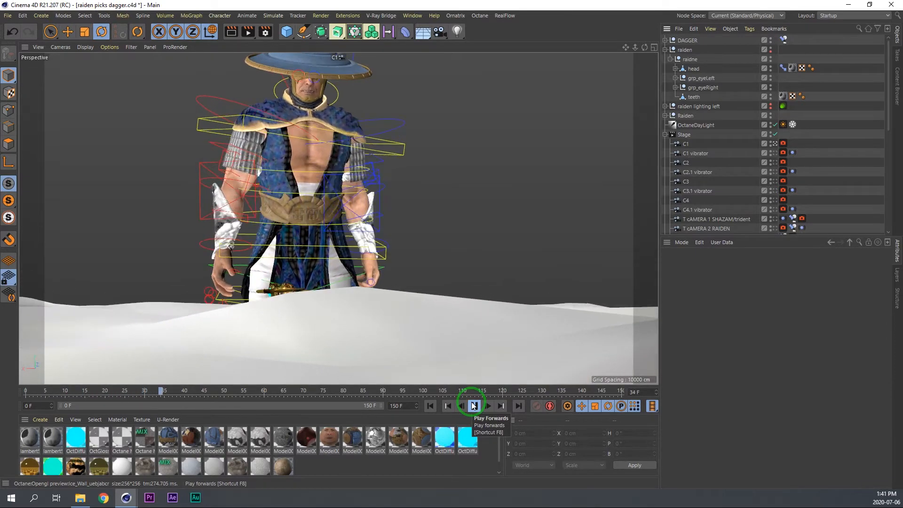
left_click(472, 406)
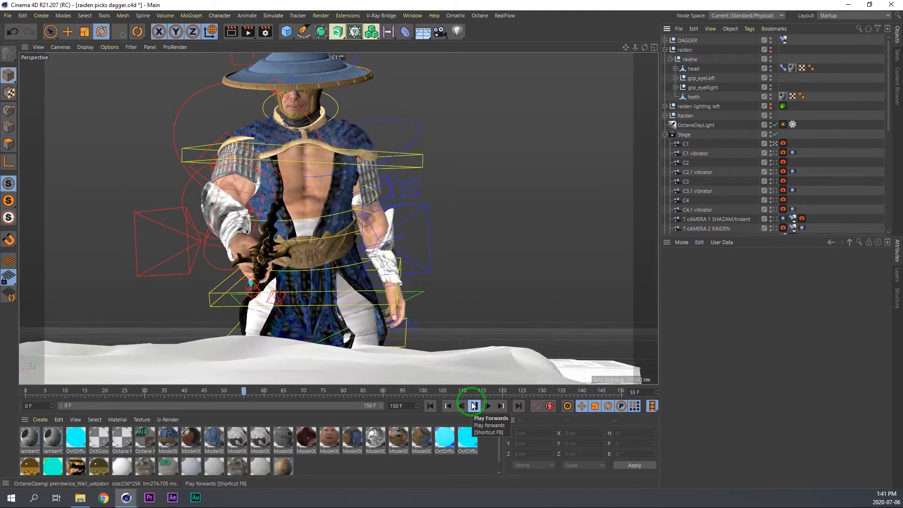
left_click(473, 406)
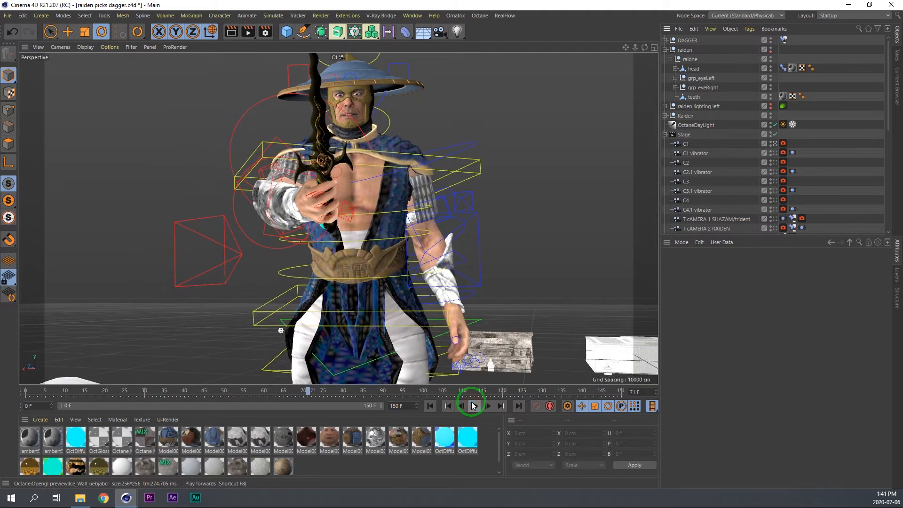
left_click_drag(470, 402, 291, 391)
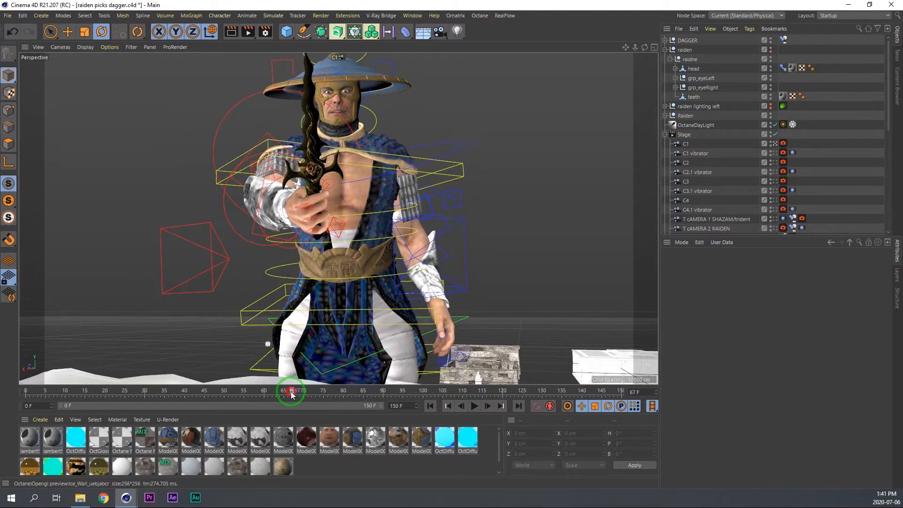
left_click_drag(292, 390, 270, 390)
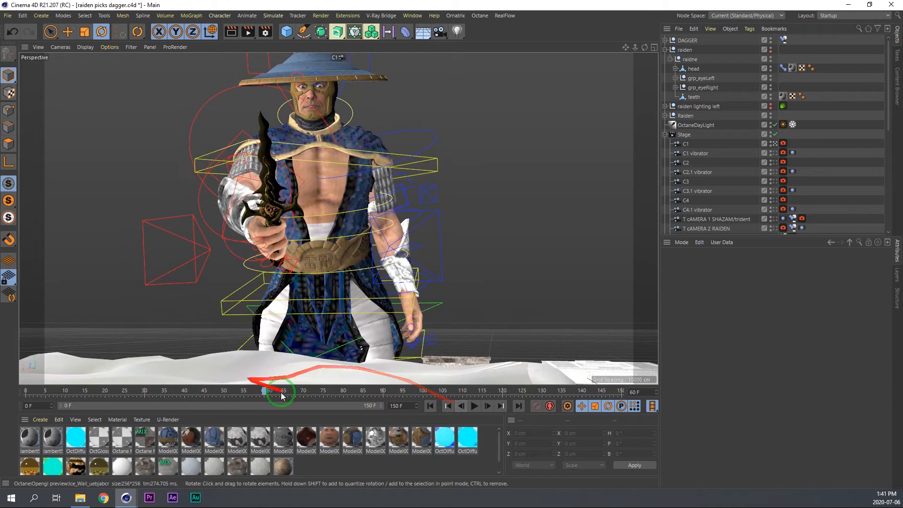
left_click(474, 406)
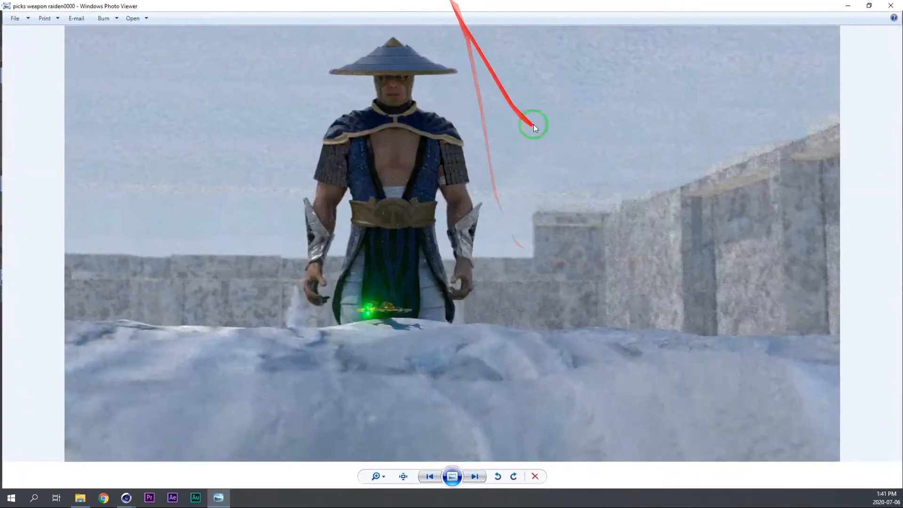
Advance the rendered frames in Windows Photo Viewer until Raiden holds the dagger
left_click(475, 477)
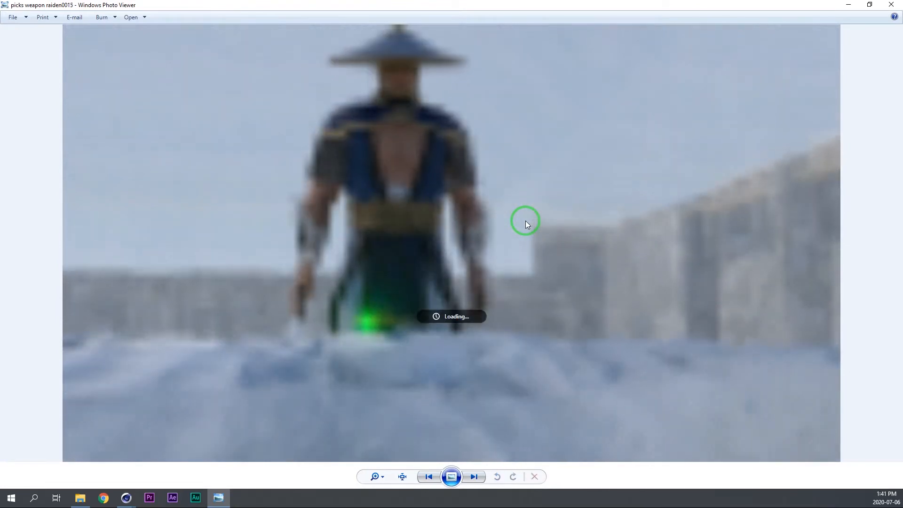
left_click(473, 476)
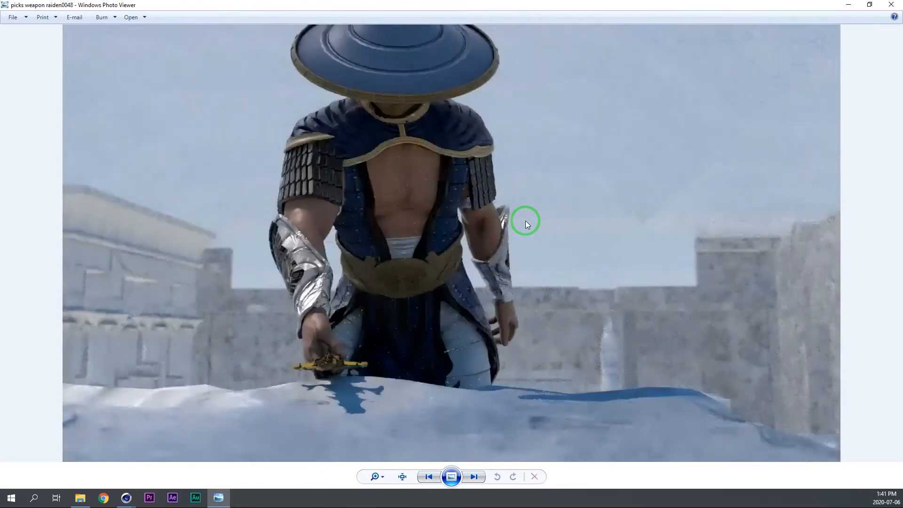
left_click(474, 476)
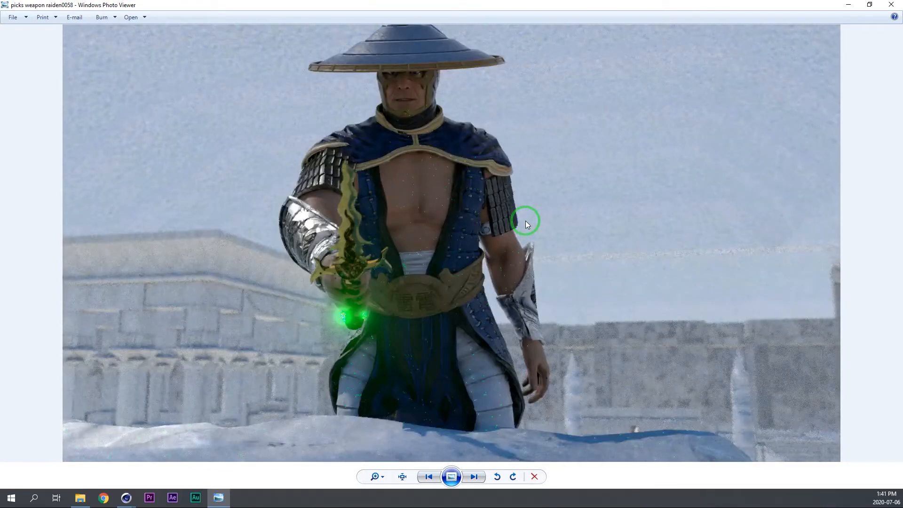
left_click(475, 477)
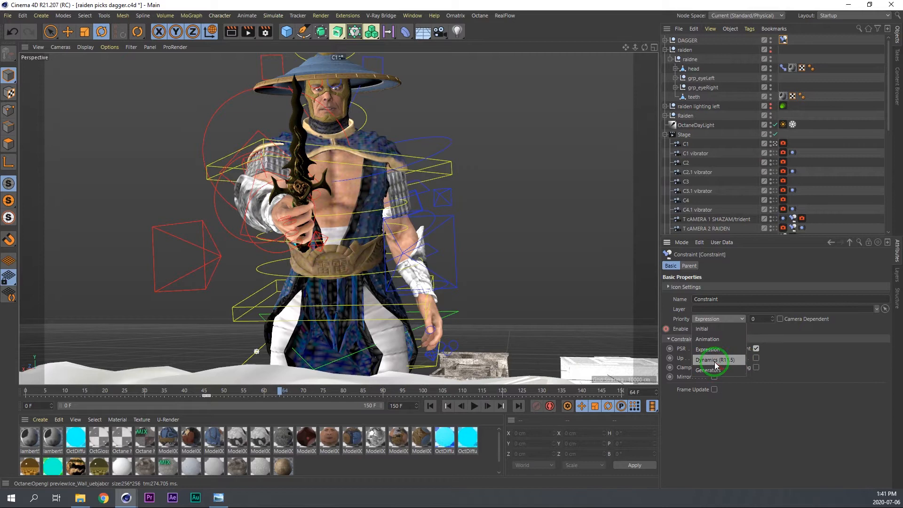
Set Constraint priority to Dynamics, disable the constraint, and replay the pick-up from frame 47
left_click(716, 359)
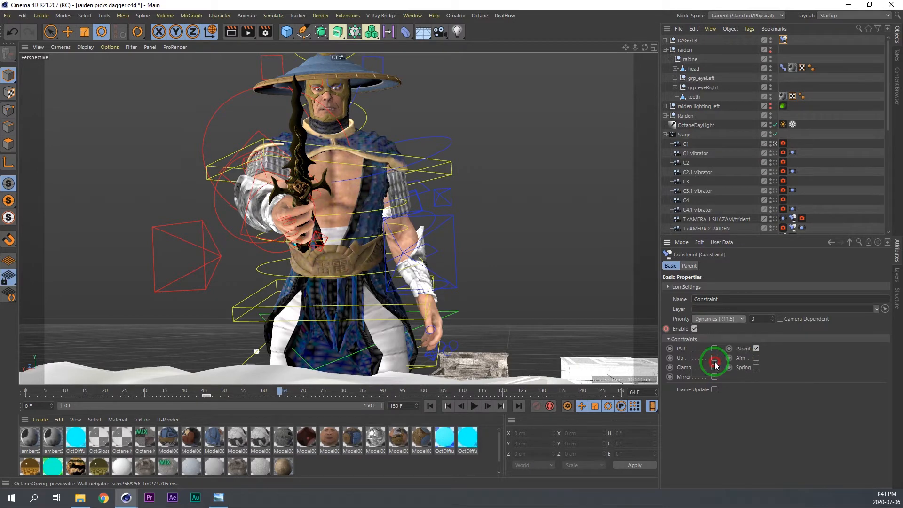
left_click_drag(284, 390, 304, 390)
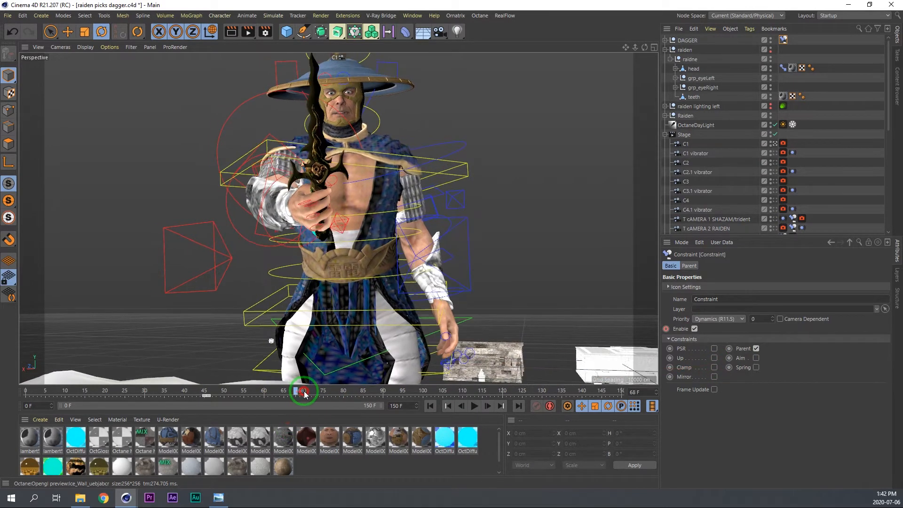
left_click_drag(303, 392, 211, 391)
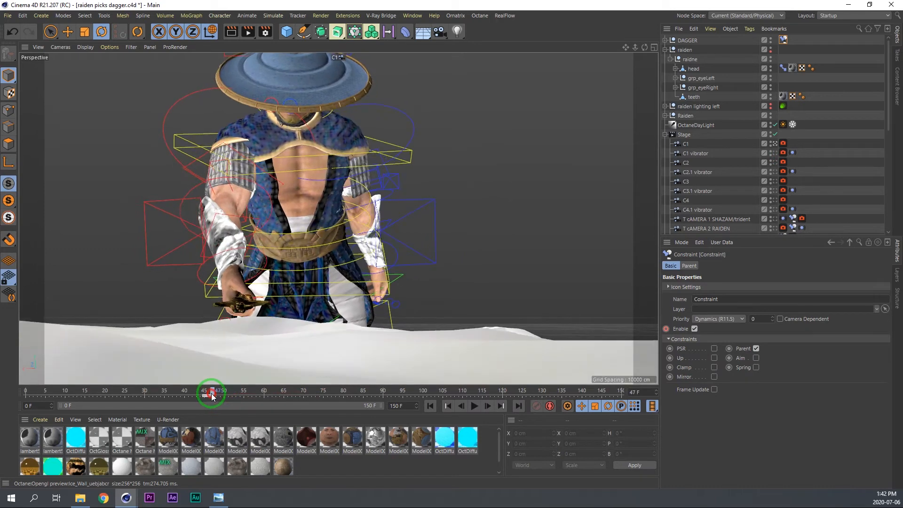
left_click(427, 406)
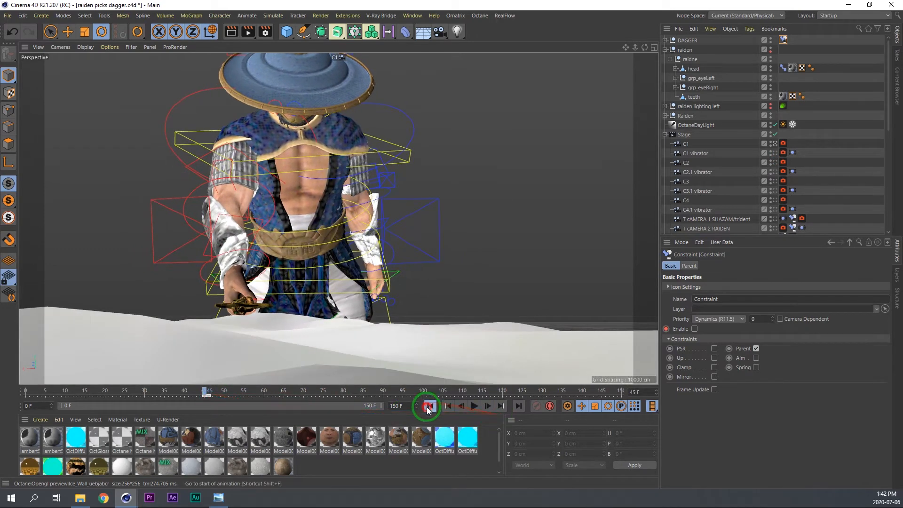
left_click(474, 406)
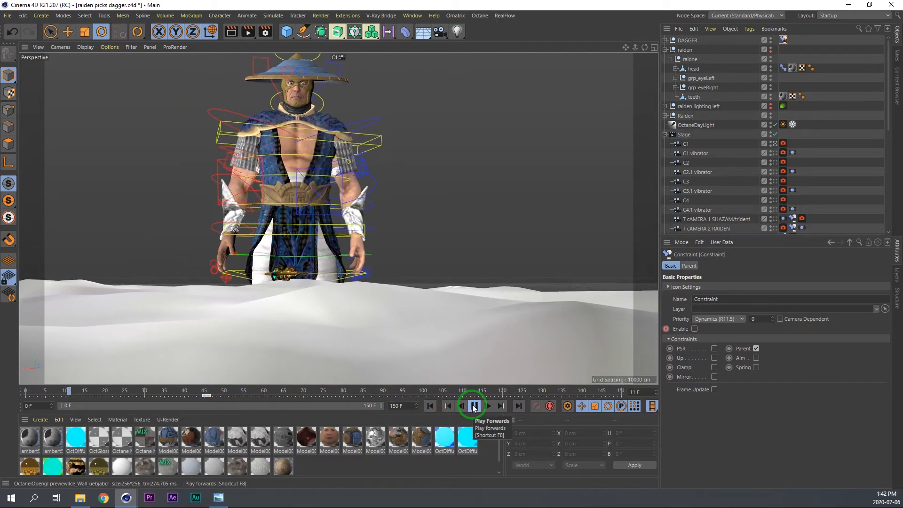
left_click(473, 406)
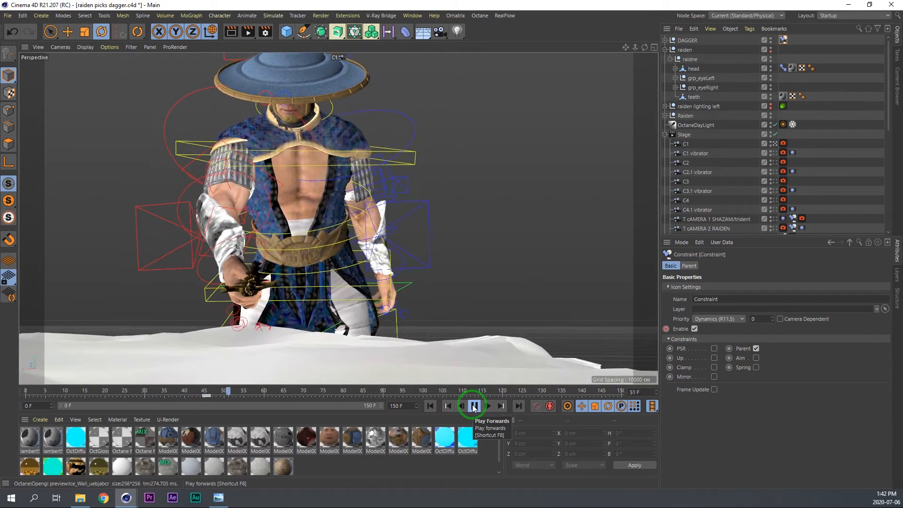
left_click(472, 406)
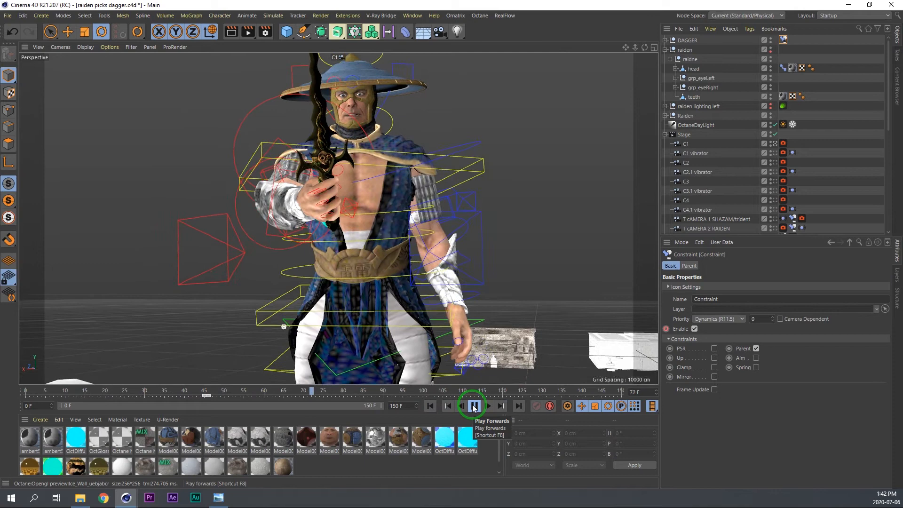
Switch the Constraint tag priority to Generators and scrub back to frame 45
left_click(717, 319)
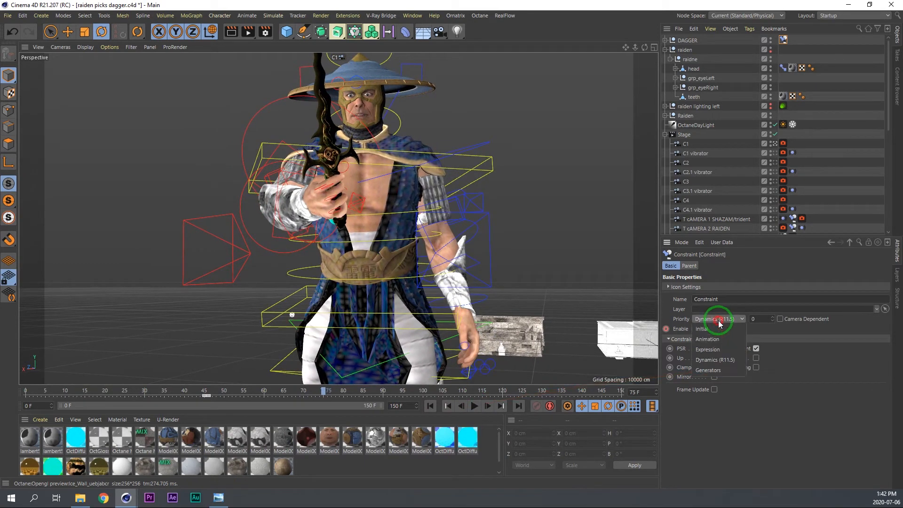
left_click(709, 370)
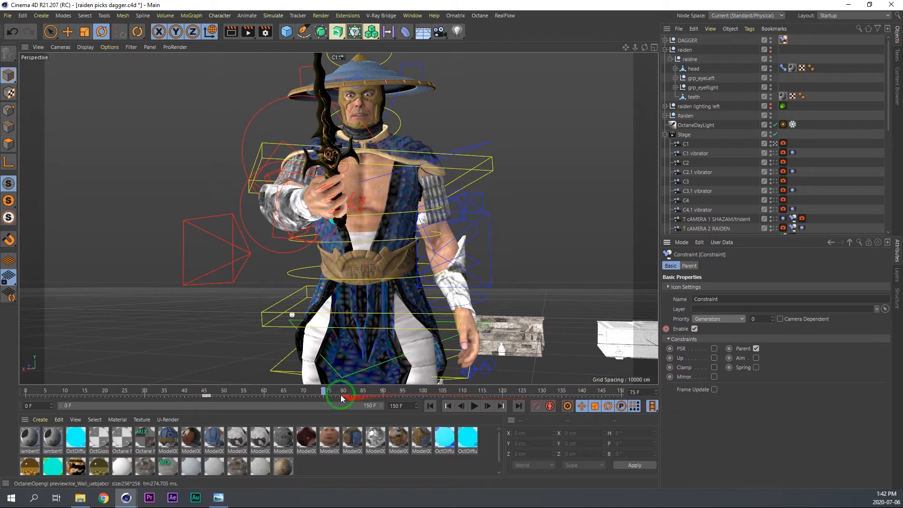
left_click_drag(341, 392, 396, 392)
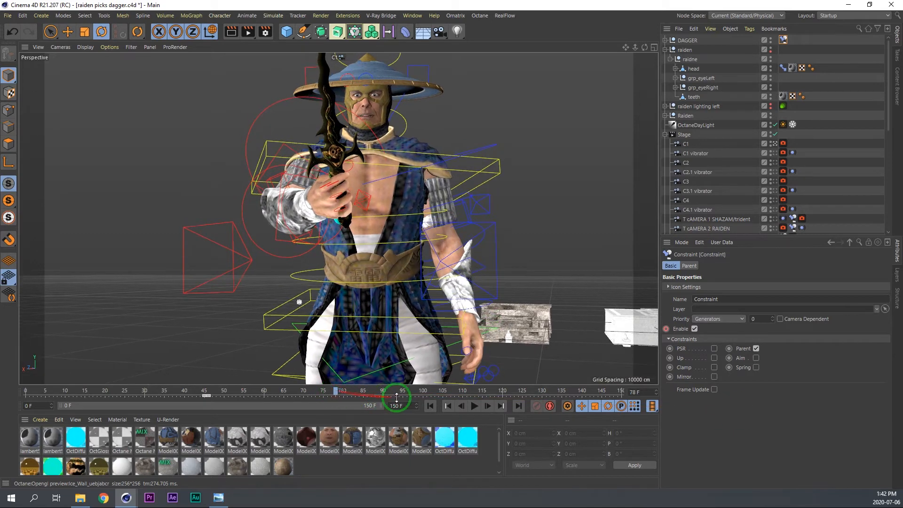
left_click_drag(396, 398, 210, 391)
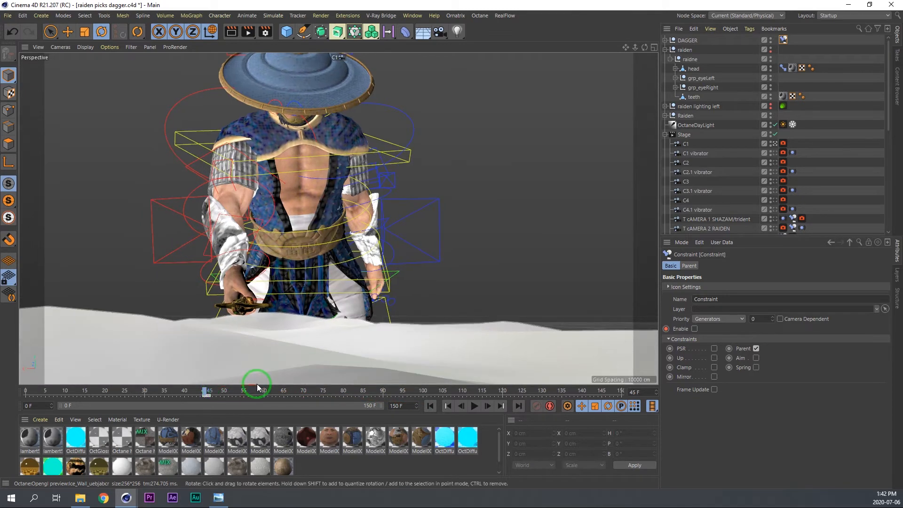
mouse_move(331, 372)
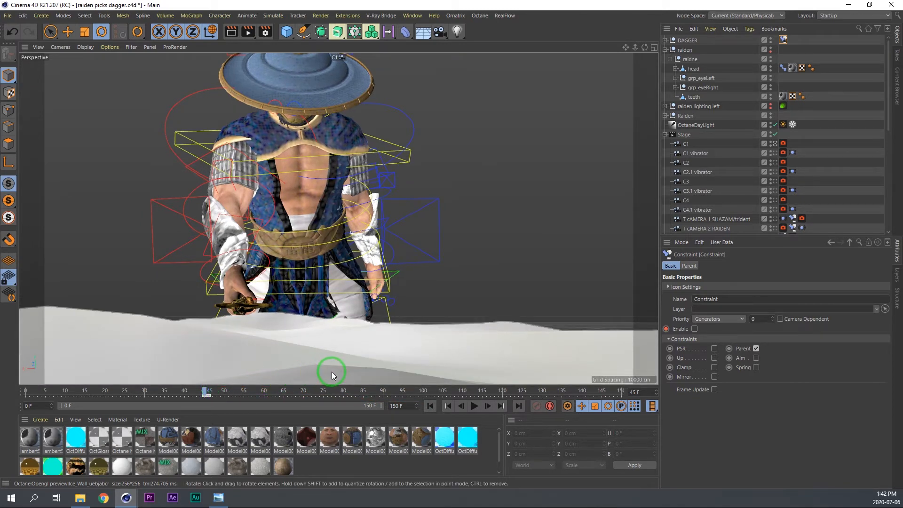
mouse_move(432, 405)
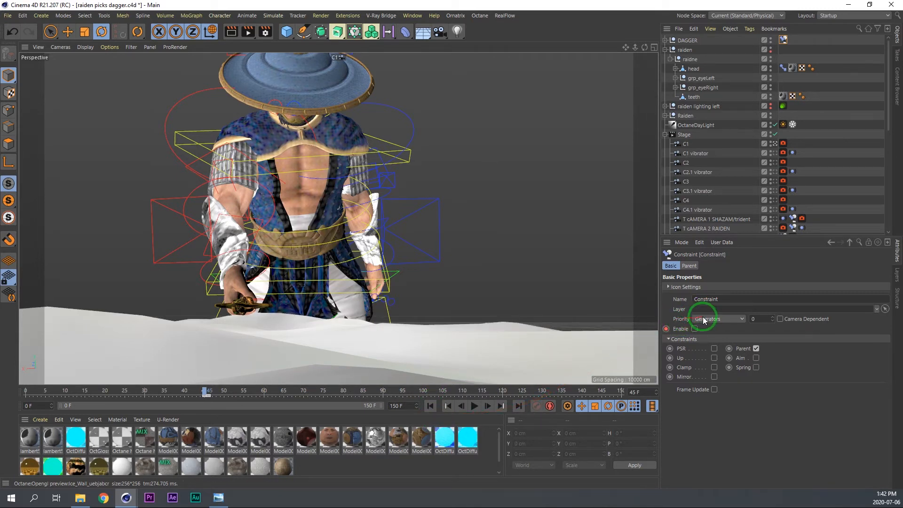
left_click(717, 318)
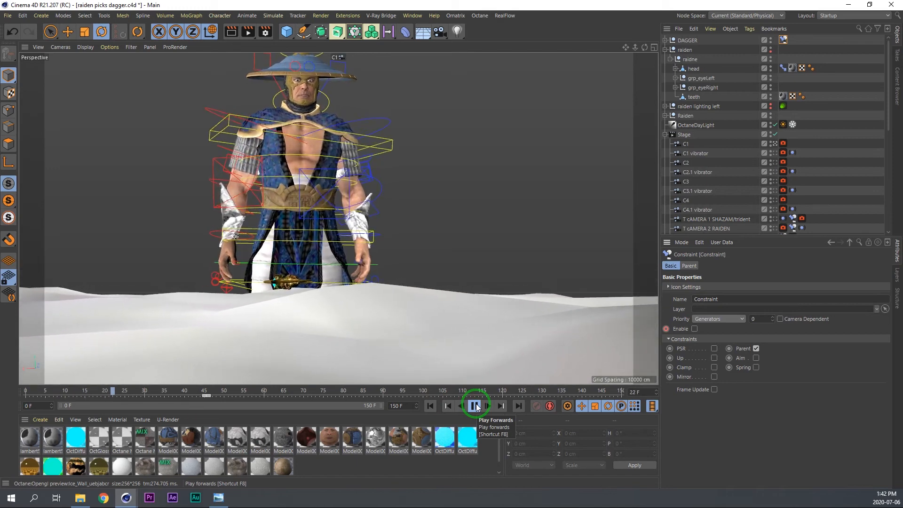
Replay the looping animation to confirm the dagger follows Raiden's hand without lag
left_click(474, 406)
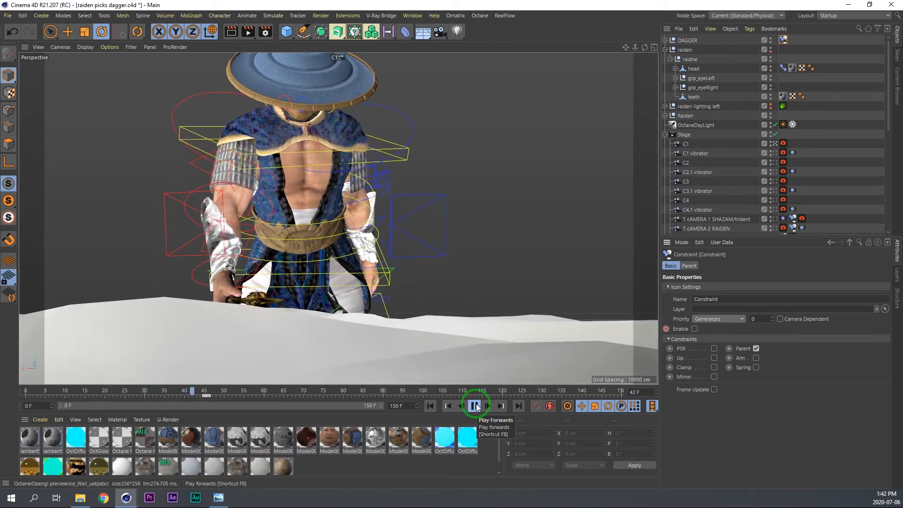
left_click(472, 406)
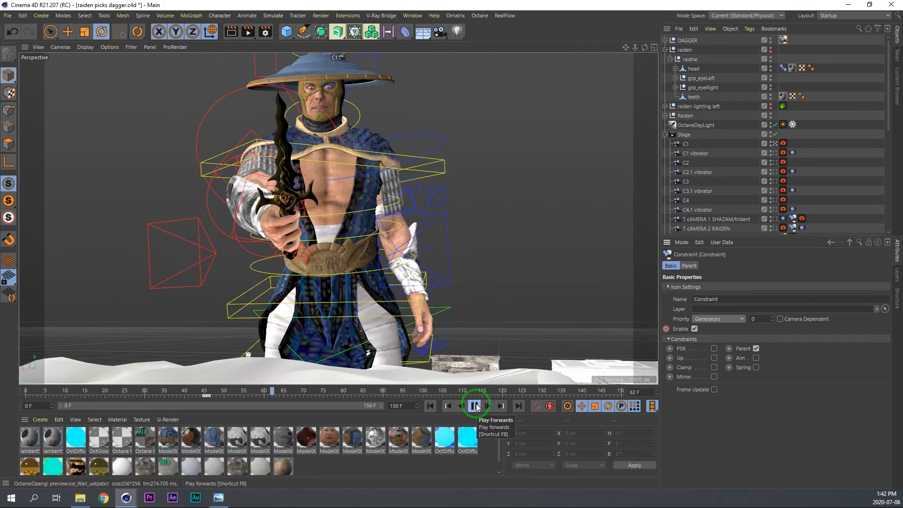
left_click(474, 406)
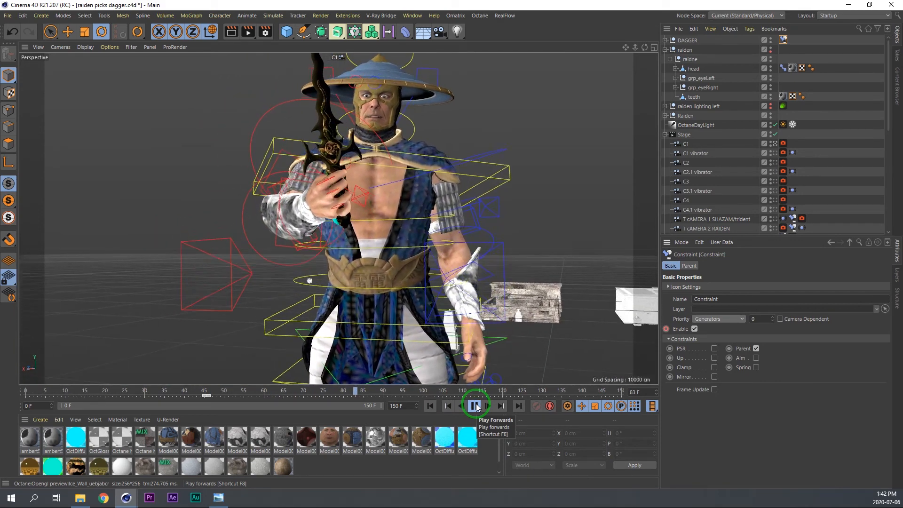
left_click(474, 405)
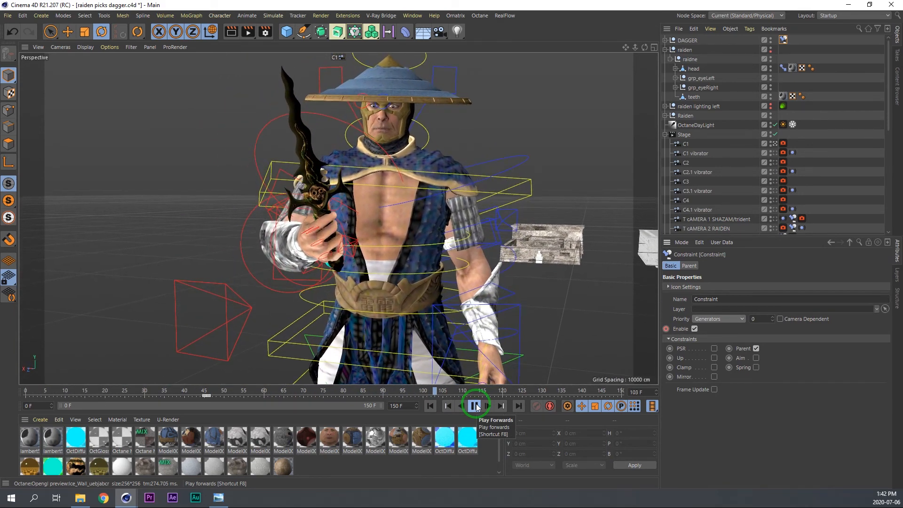
left_click(474, 406)
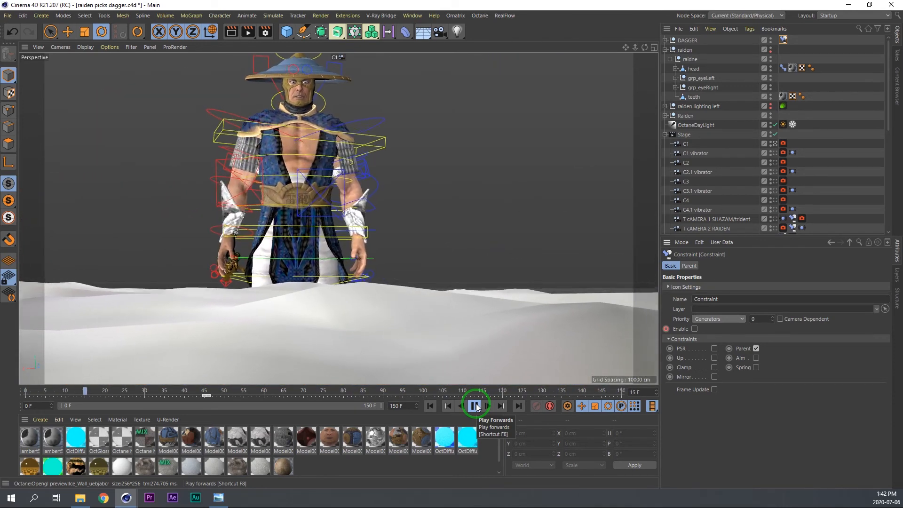
left_click(473, 406)
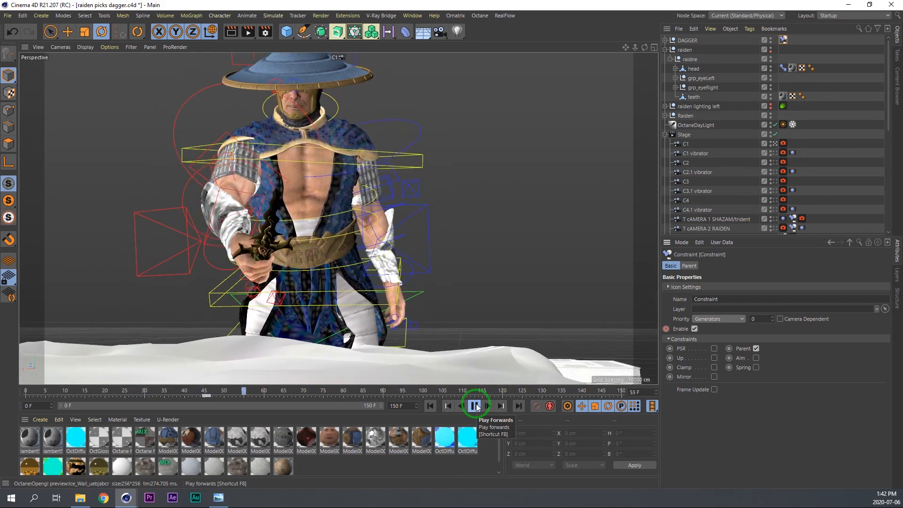
left_click(474, 406)
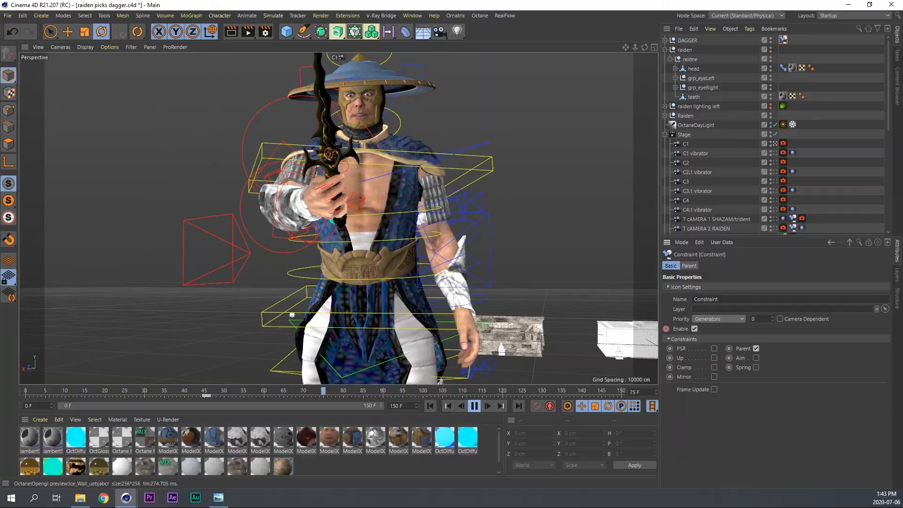